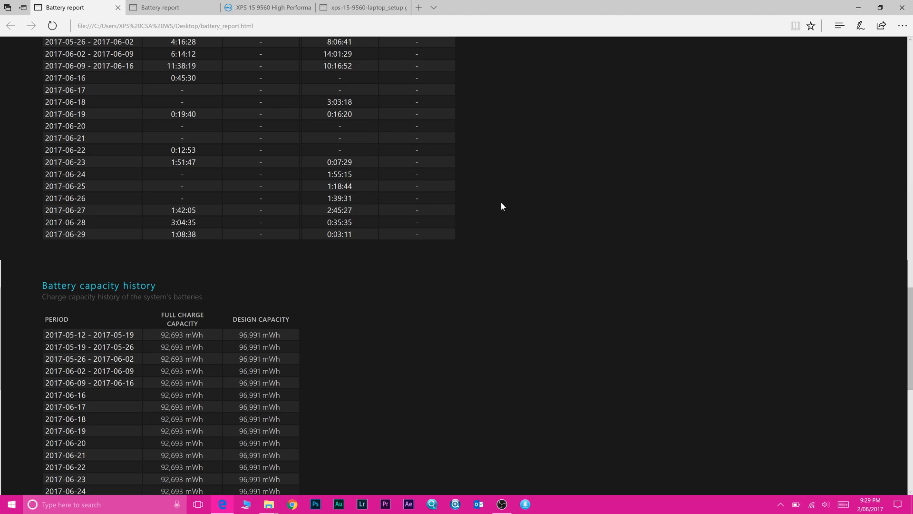
scroll(down, 3)
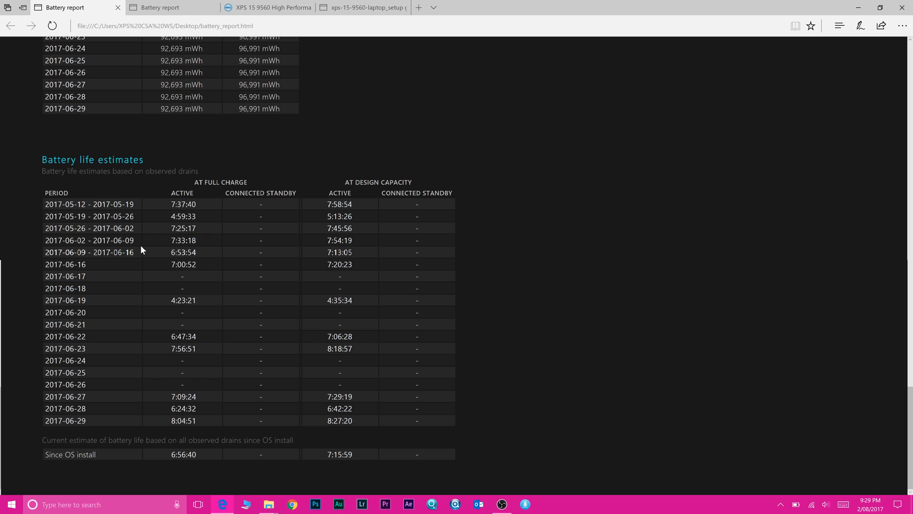